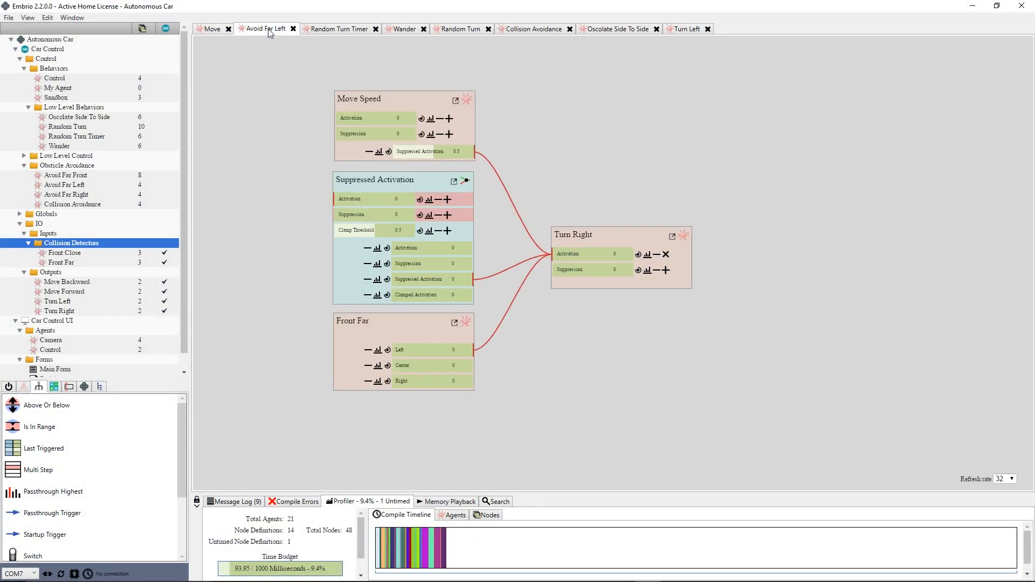
# - Step through the agent graphs, including Oscolate Side To Side, ending on Random Turn
pyautogui.click(336, 28)
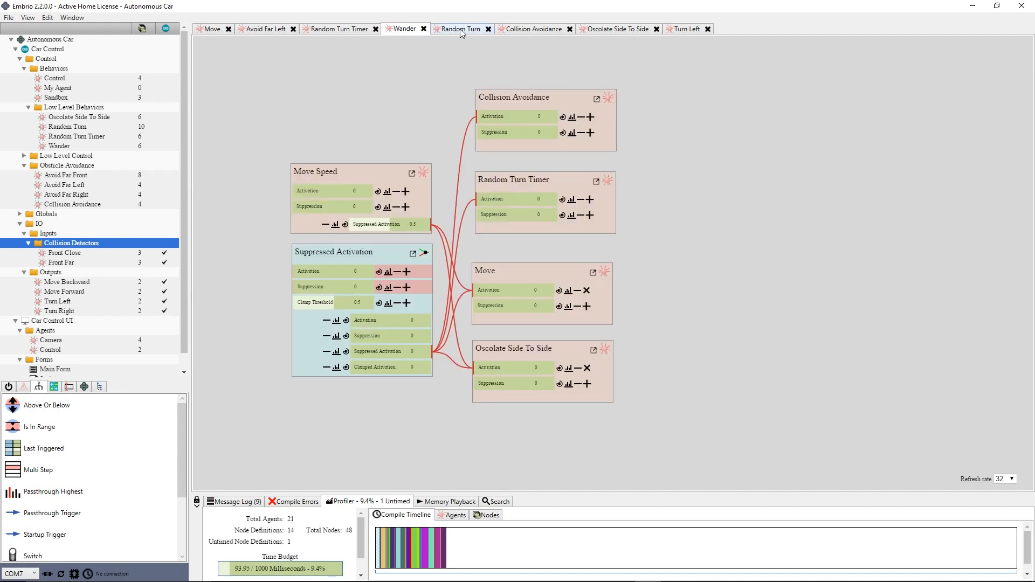
pyautogui.click(532, 29)
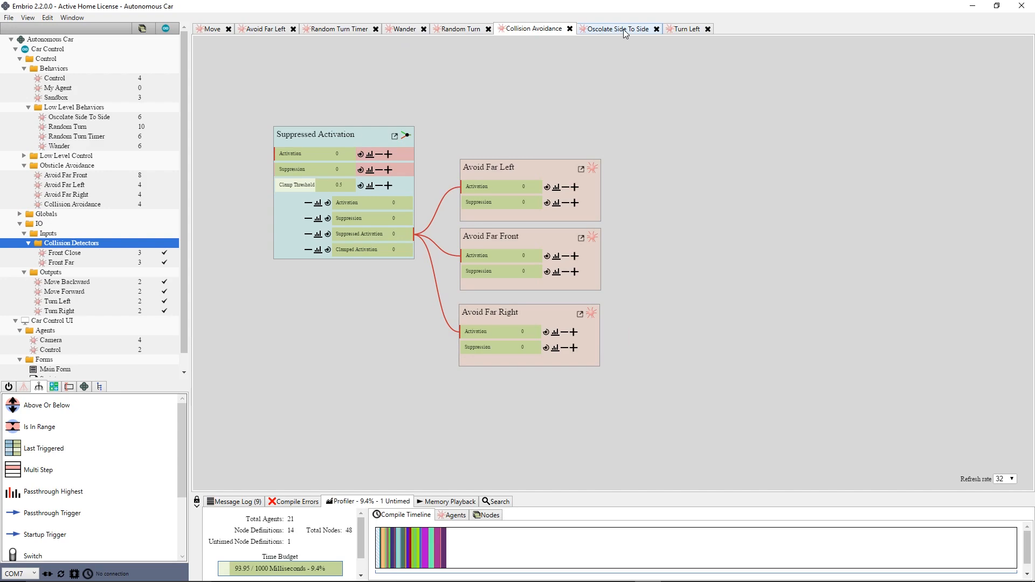
pyautogui.click(685, 29)
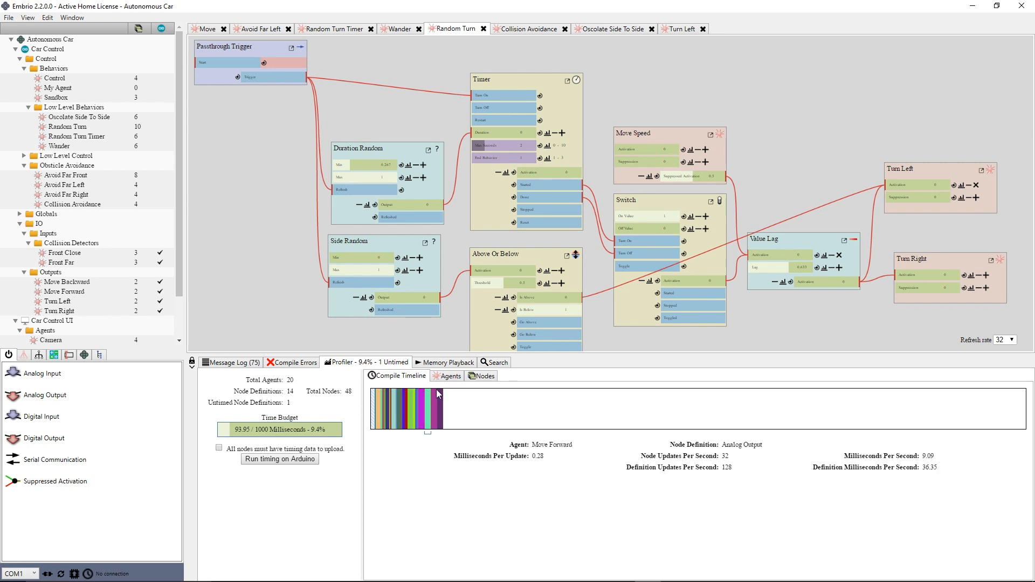
# - Switch the Profiler from Compile Timeline to the Agents per-agent timing list
pyautogui.click(451, 375)
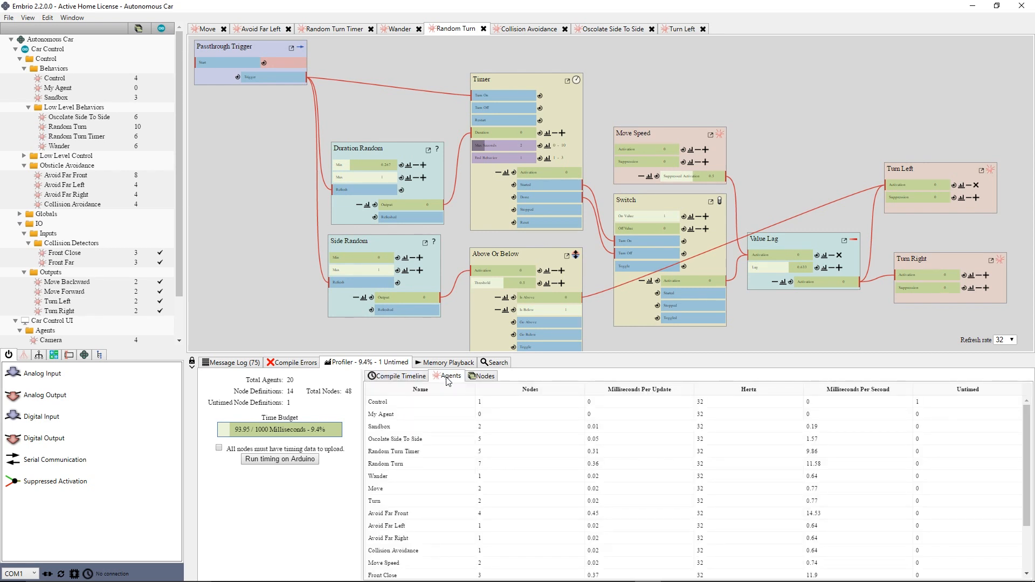
pyautogui.click(482, 376)
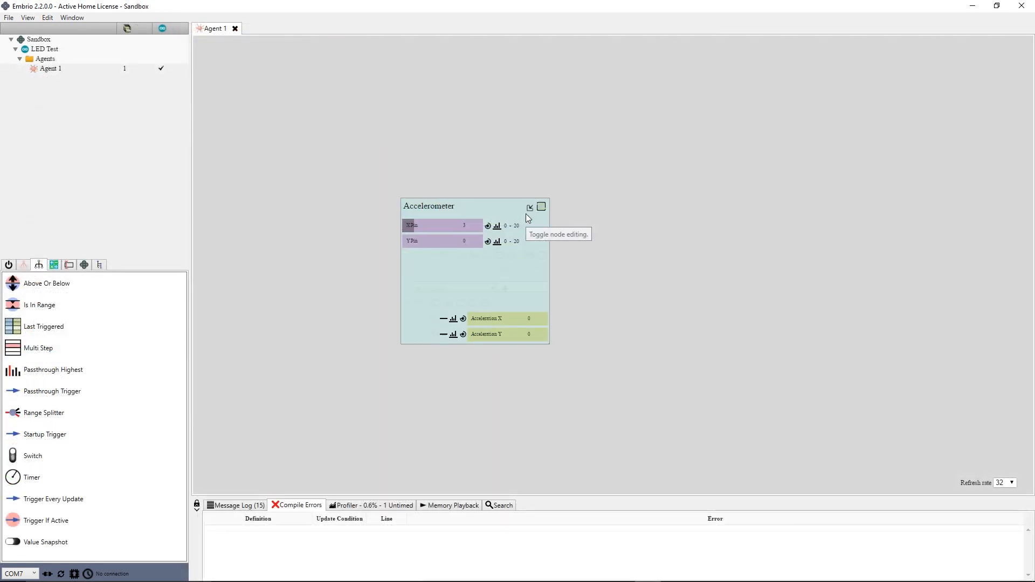
# - Review the Accelerometer node's code, then pick a section from Main Form's script dropdown
pyautogui.click(530, 208)
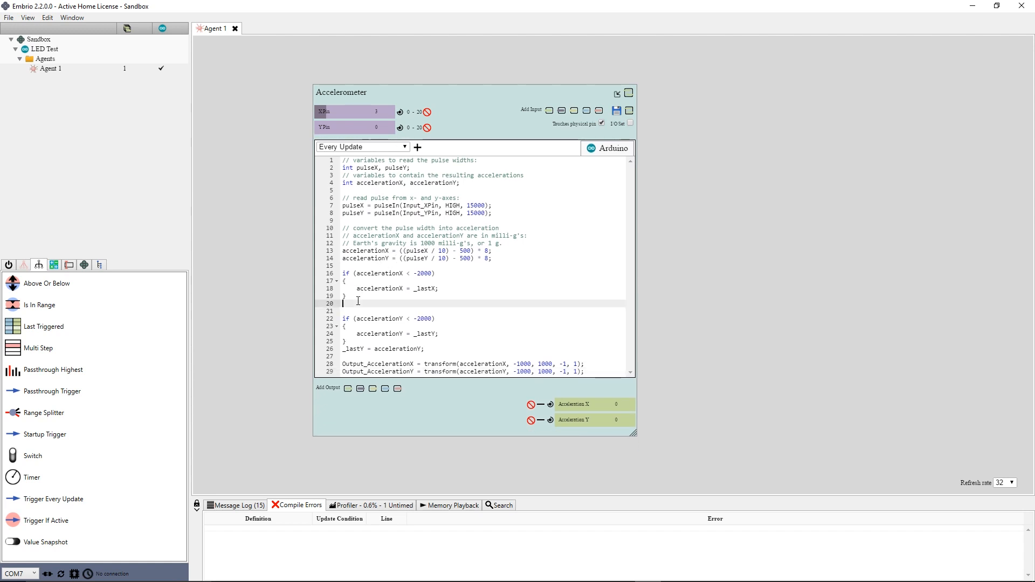
pyautogui.write('_last')
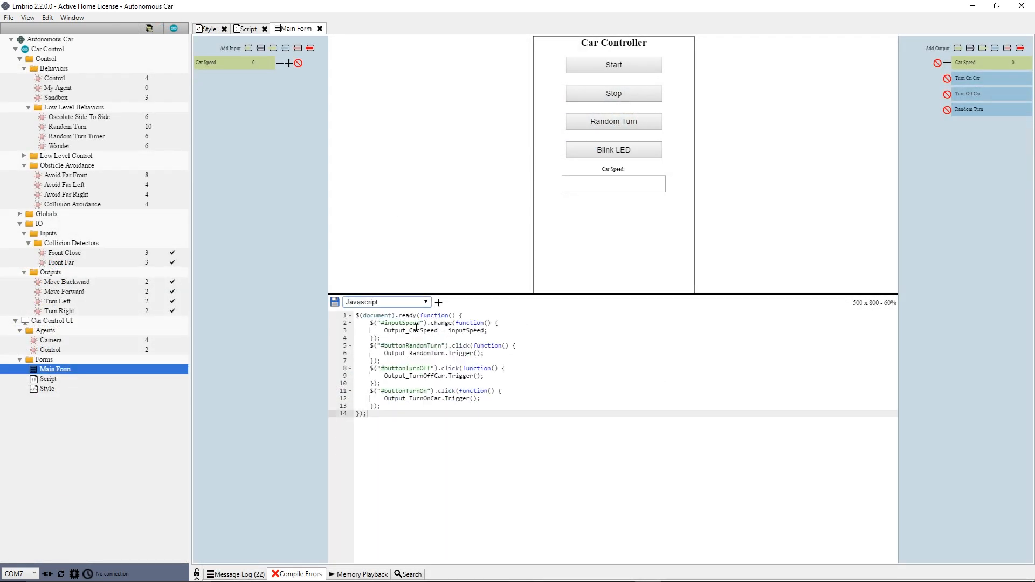
pyautogui.click(386, 302)
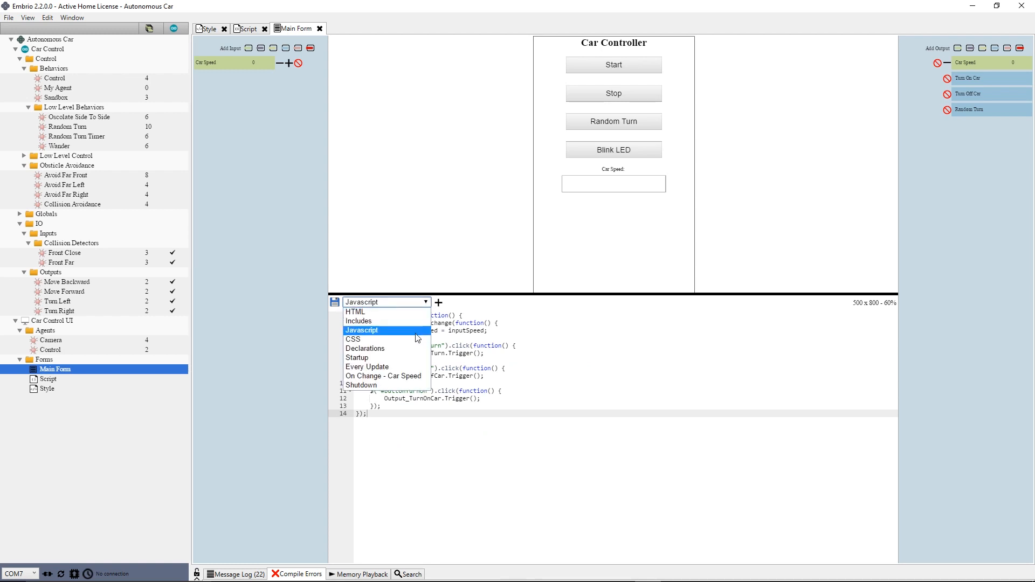
pyautogui.click(51, 339)
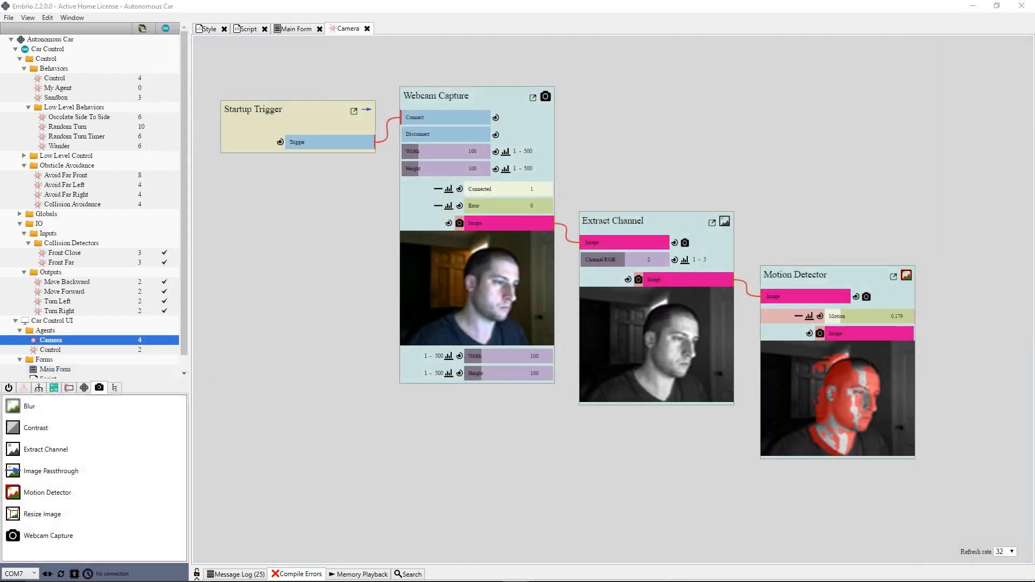